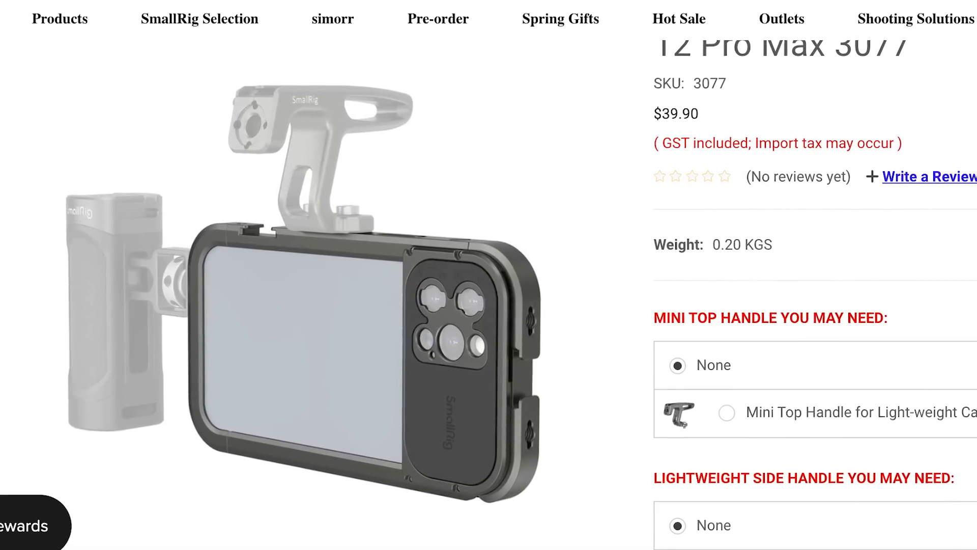
# Scroll through the SmallRig iPhone 12 Pro Max cage and handheld video rig listings
pyautogui.scroll(-3)
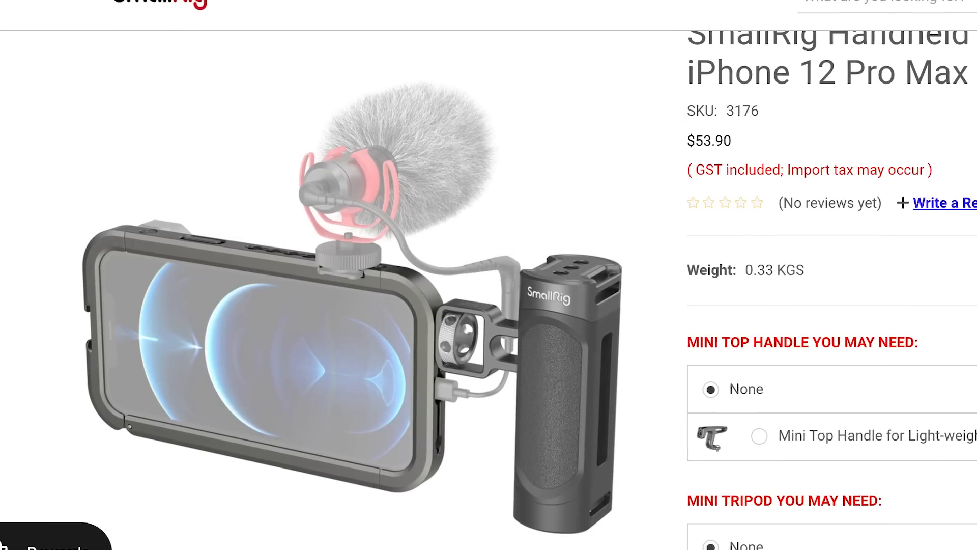
pyautogui.scroll(-3)
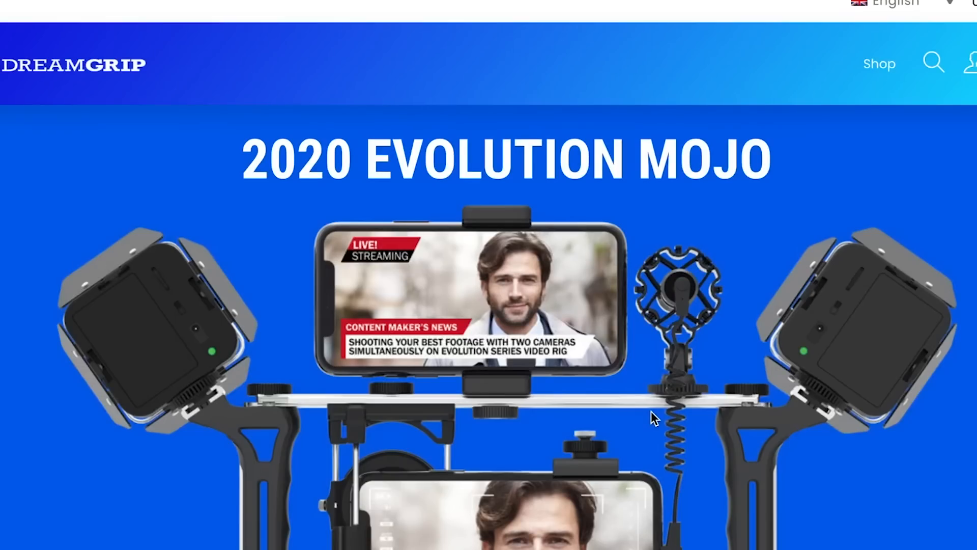
# Scroll the DreamGrip site to the 2020 Evolution Mojo rig with lights, mic and mounts
pyautogui.scroll(-3)
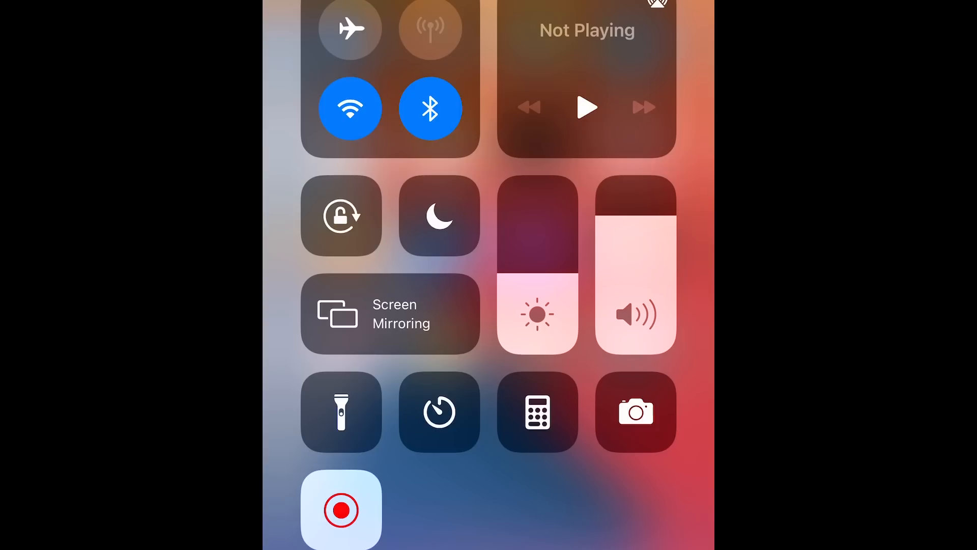
# Switch Wi-Fi off in Control Center, leaving Bluetooth on
pyautogui.click(349, 108)
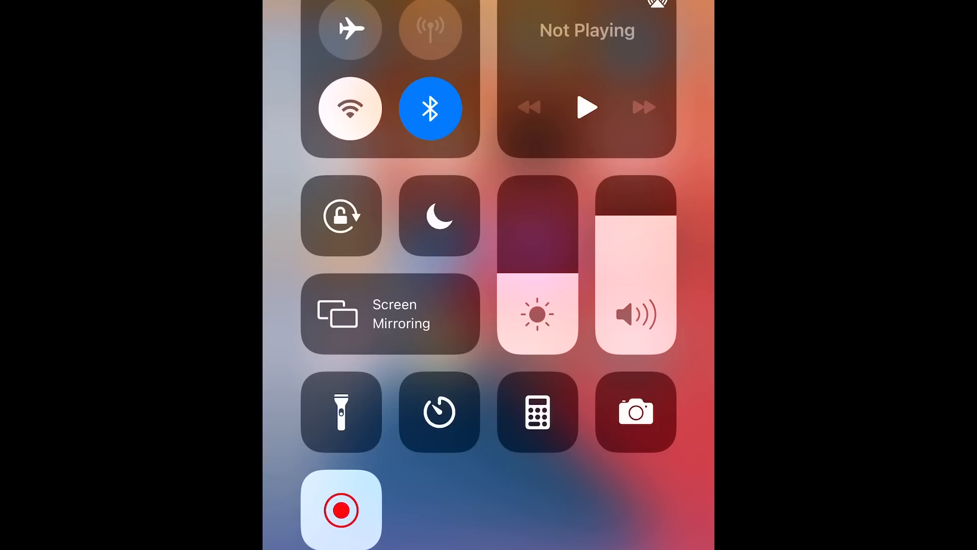
pyautogui.click(430, 108)
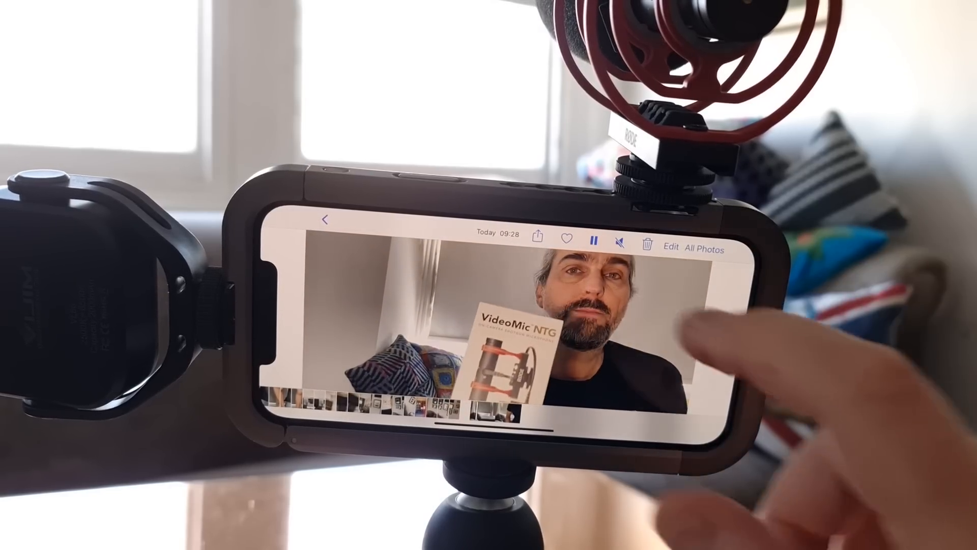
# Play the Photos clip of the presenter holding the VideoMic NTG box
pyautogui.click(617, 241)
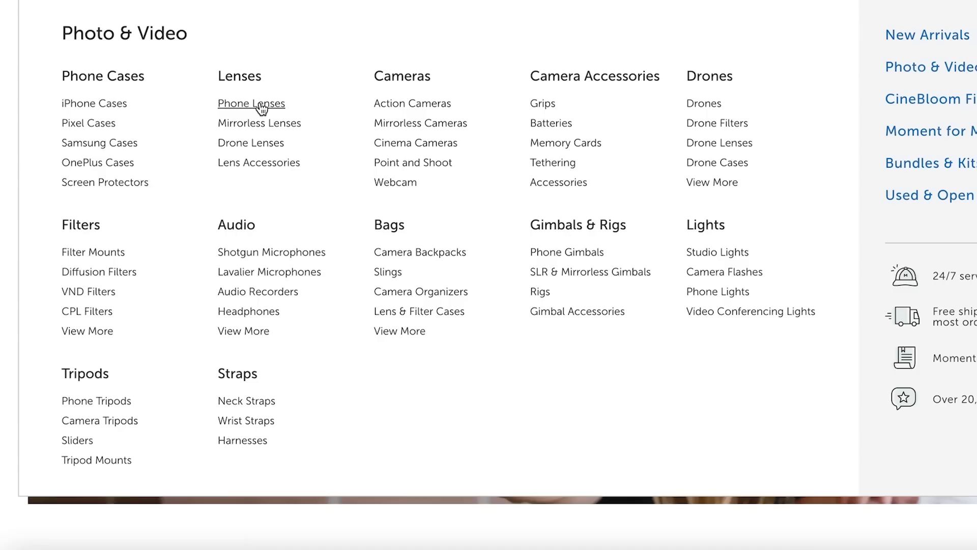
# Open Moment's Phone Lenses category and scroll down to the 37mm Phone Filter Mount
pyautogui.click(251, 103)
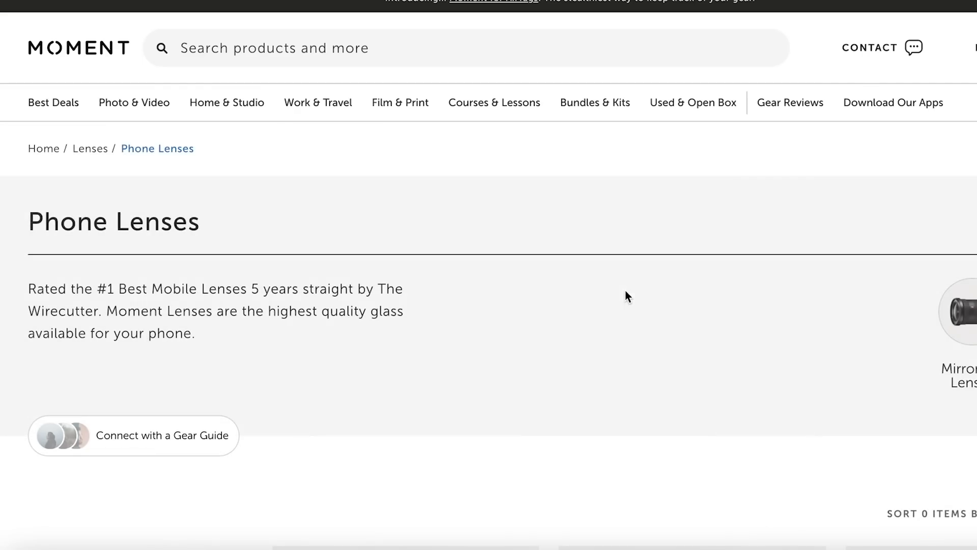
pyautogui.scroll(-3)
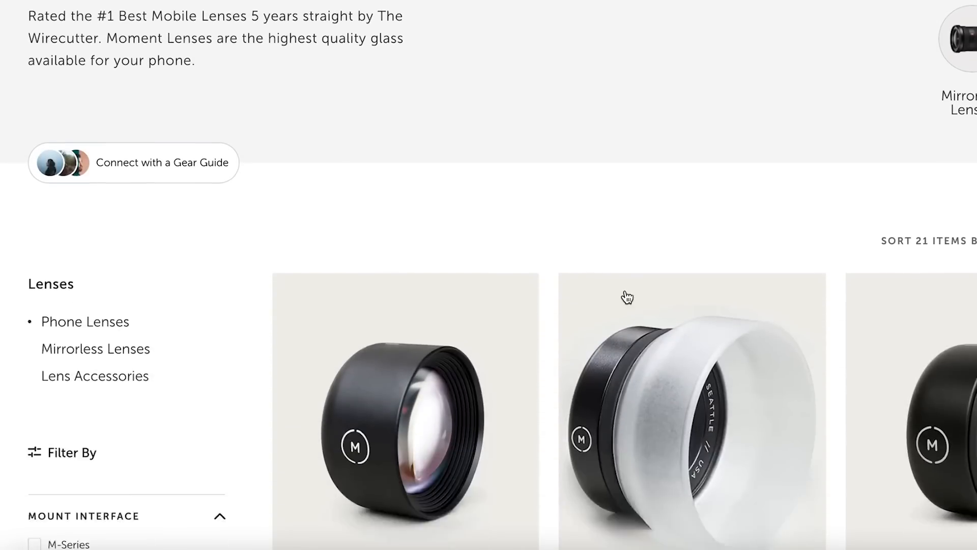
pyautogui.scroll(-3)
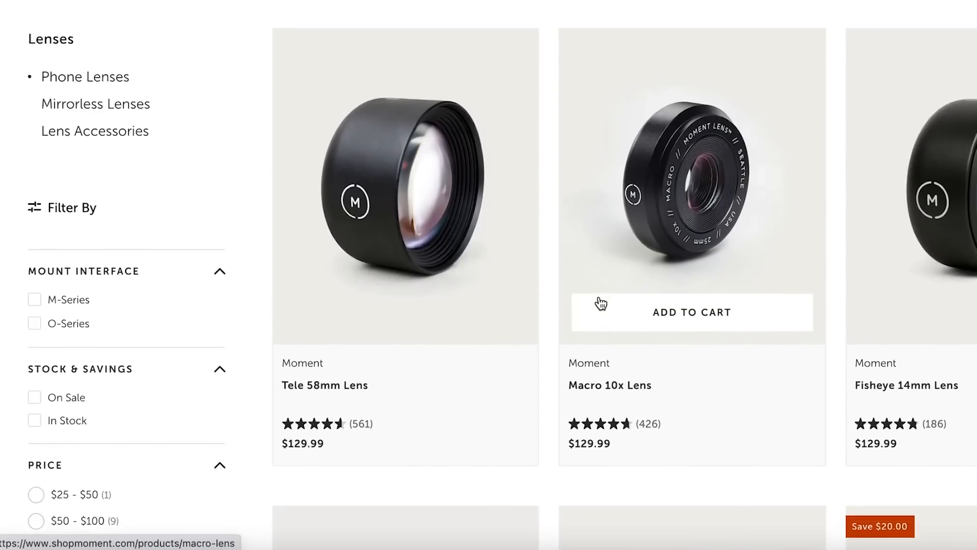
pyautogui.scroll(-3)
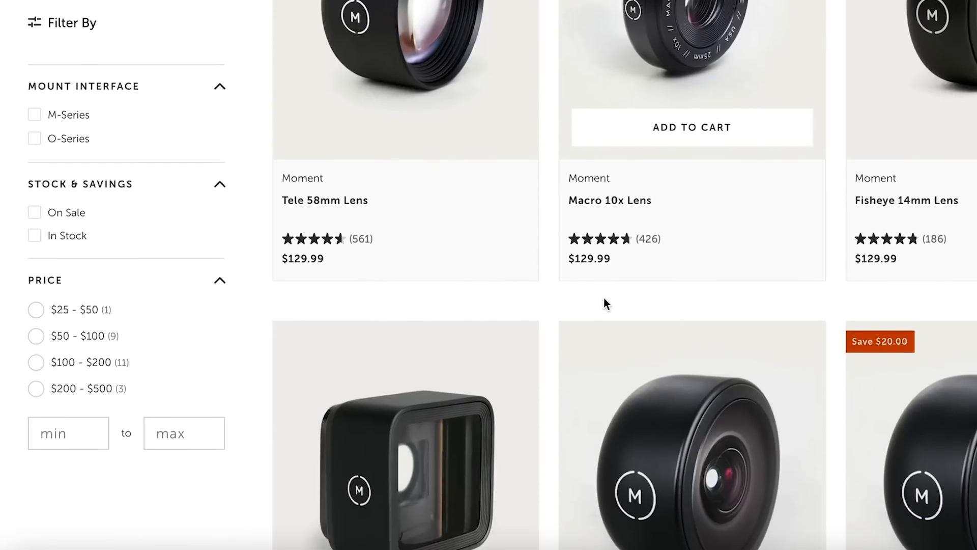
pyautogui.scroll(-3)
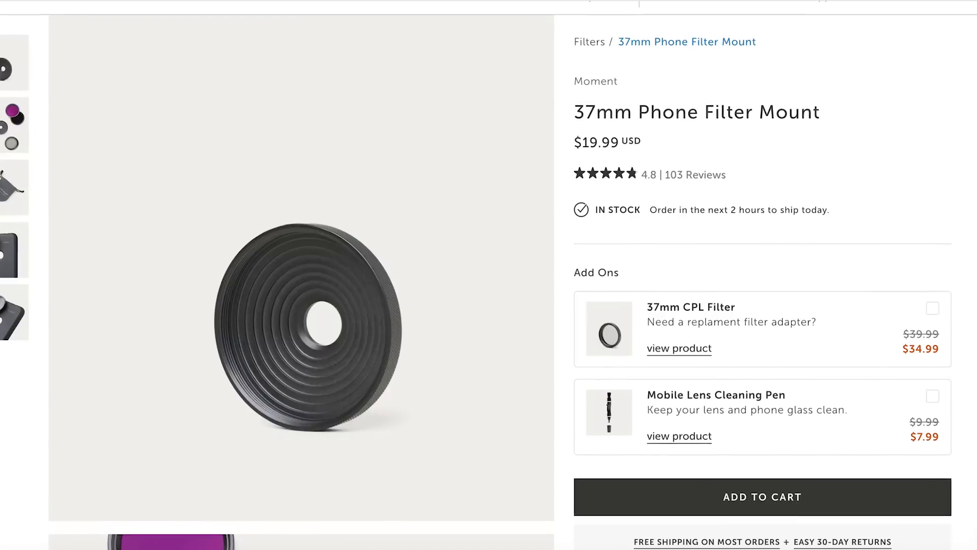
pyautogui.scroll(-3)
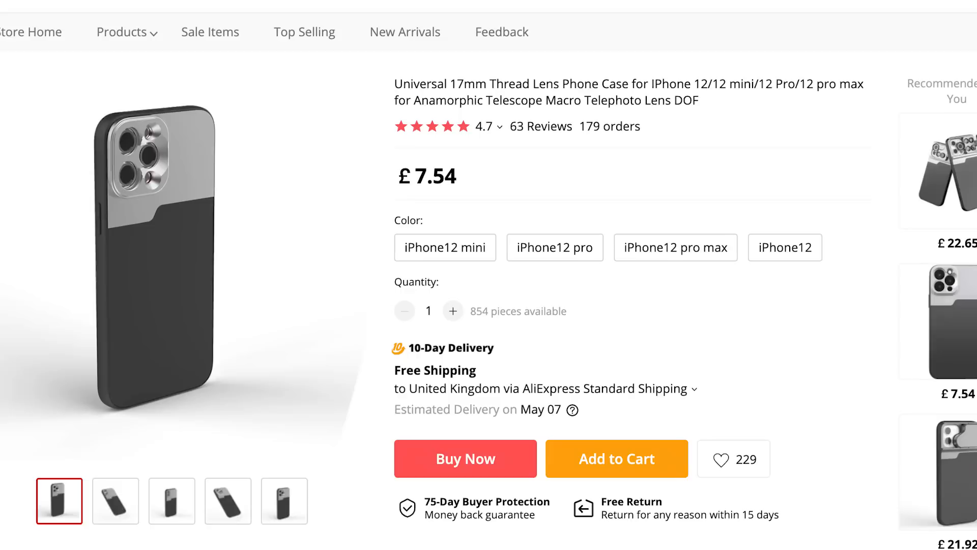
pyautogui.scroll(-3)
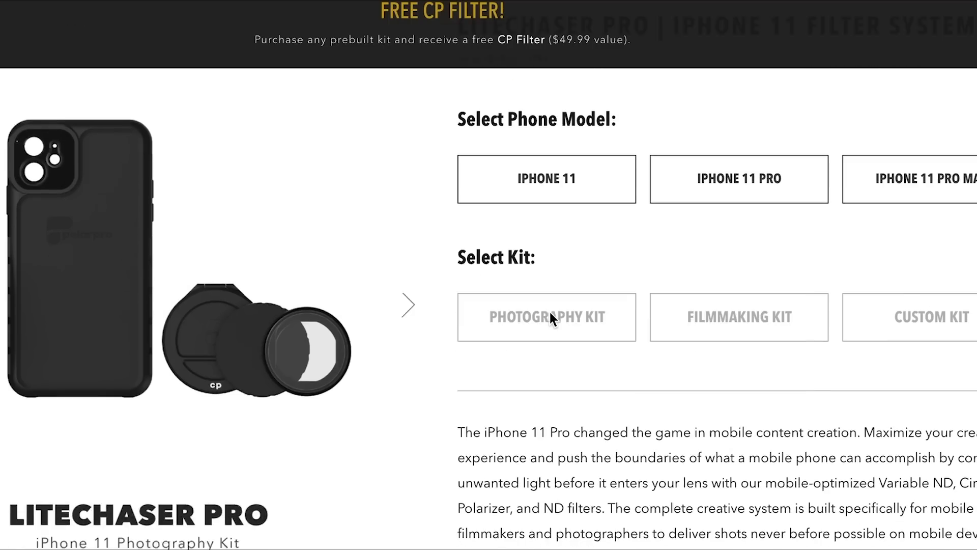
# Scroll from the iPhone 11 LiteChaser Pro kit to the iPhone 12 Pro filter system
pyautogui.scroll(-3)
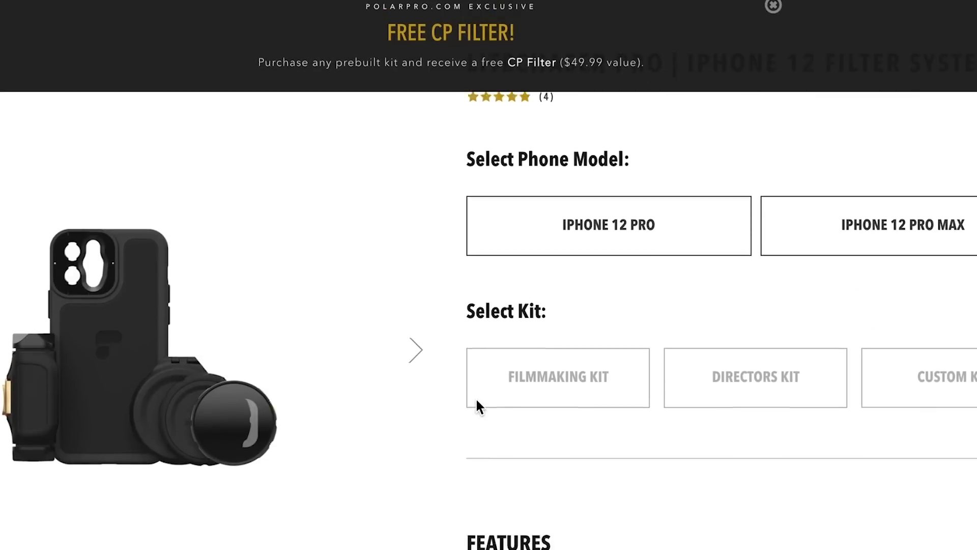
pyautogui.scroll(-3)
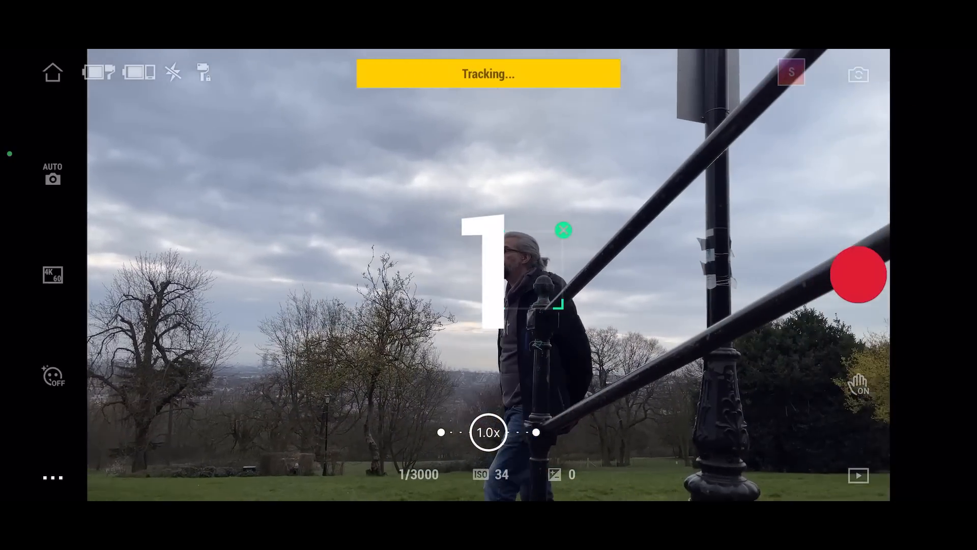
pyautogui.click(858, 275)
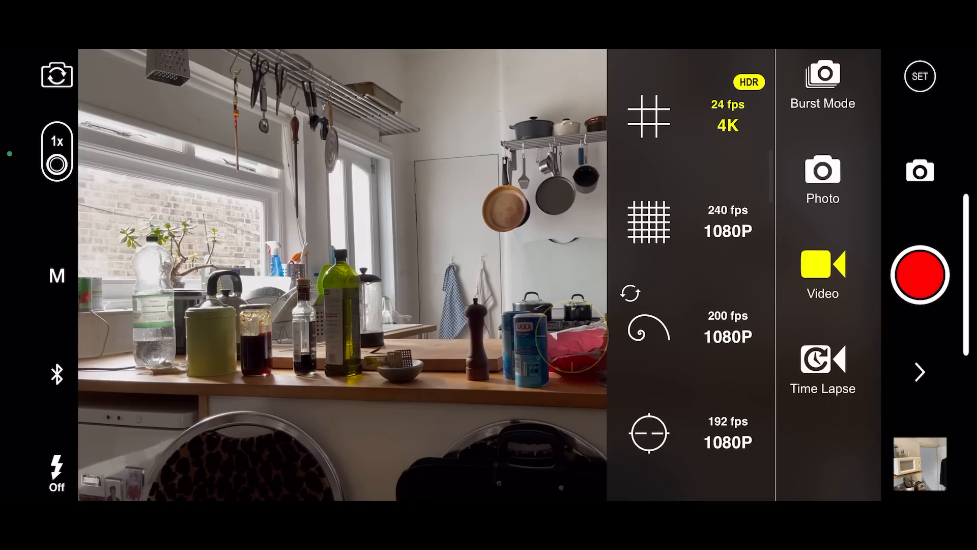
# Scroll the video format picker listing 24 fps 4K HDR and 240/200/192 fps 1080P
pyautogui.scroll(-3)
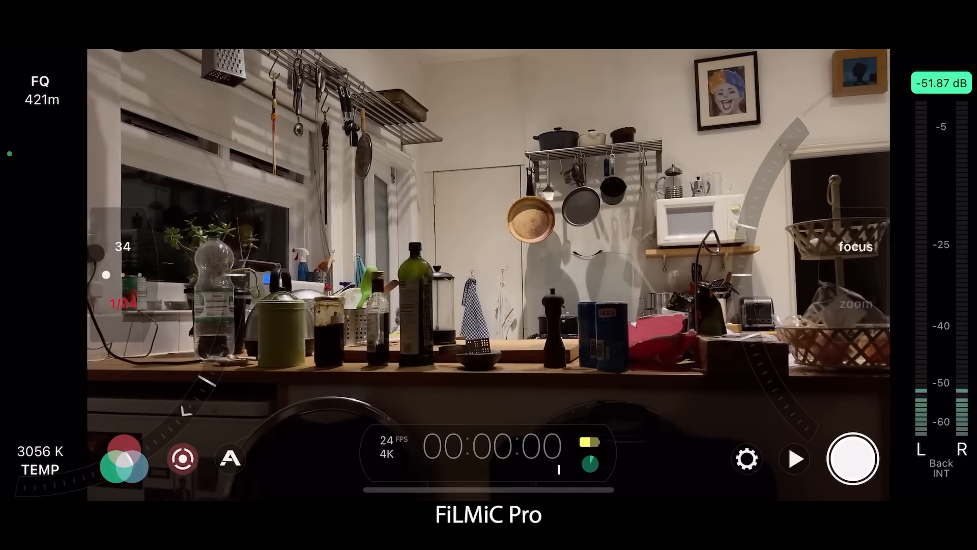
# View FiLMiC Pro's kitchen shot with audio meters, focus/exposure arcs and 4K 24 fps readout
pyautogui.click(746, 459)
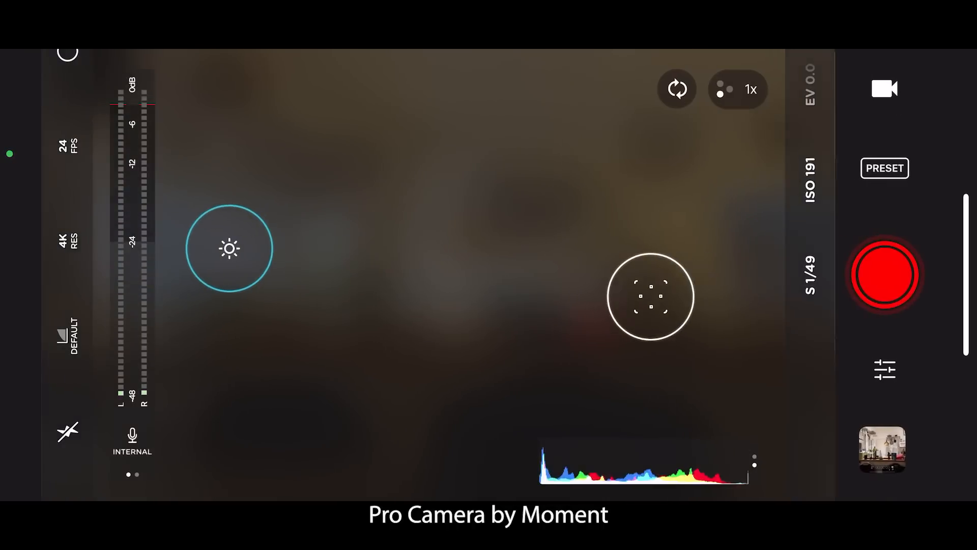
# Show separate exposure and focus reticles in Pro Camera by Moment's 4K 24 fps video mode
pyautogui.click(738, 89)
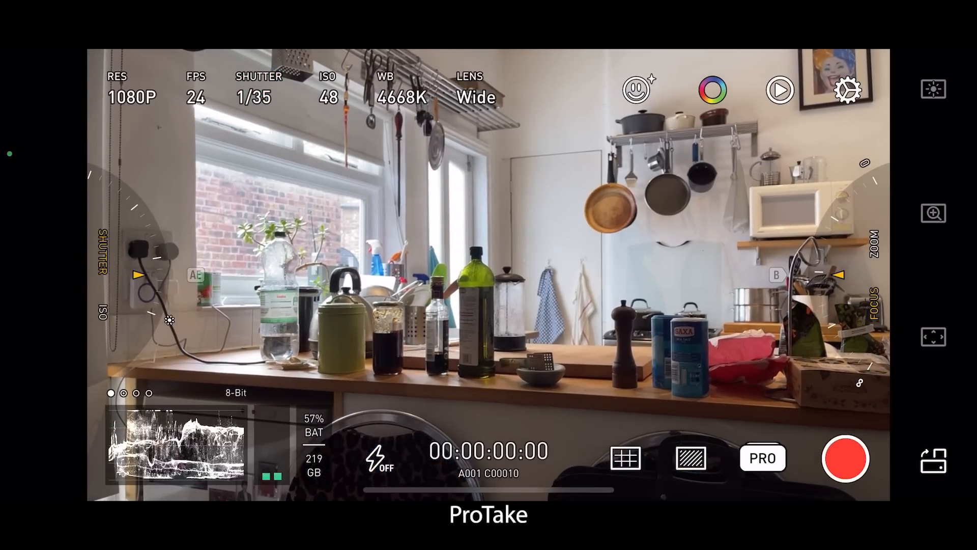
# Set ProTake's RECORD-tab stabilization to Extreme and close settings back to the camera
pyautogui.click(847, 89)
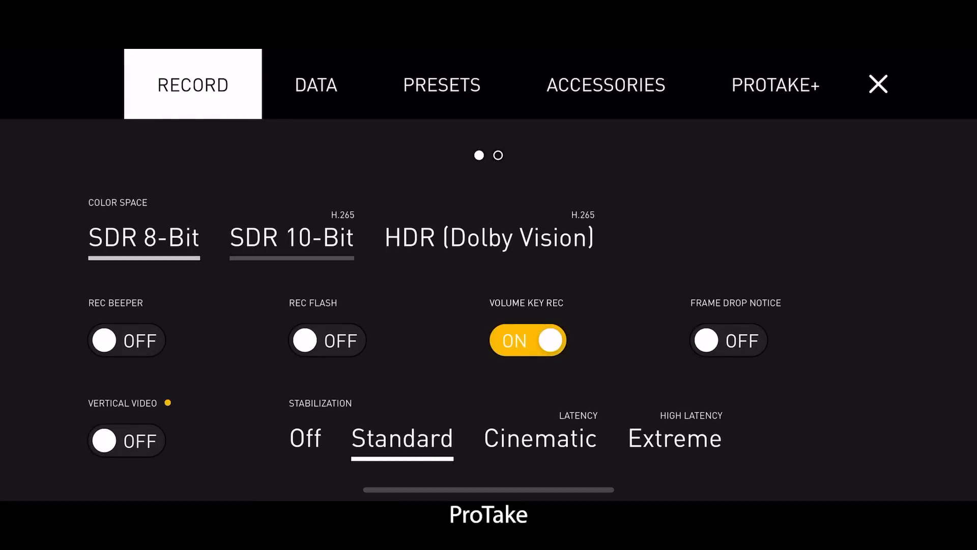
pyautogui.click(144, 238)
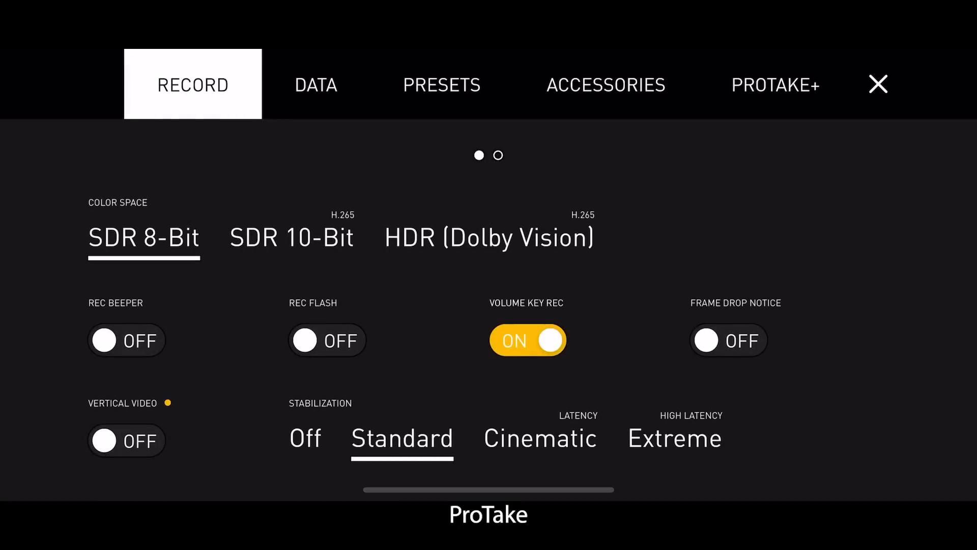
pyautogui.click(675, 438)
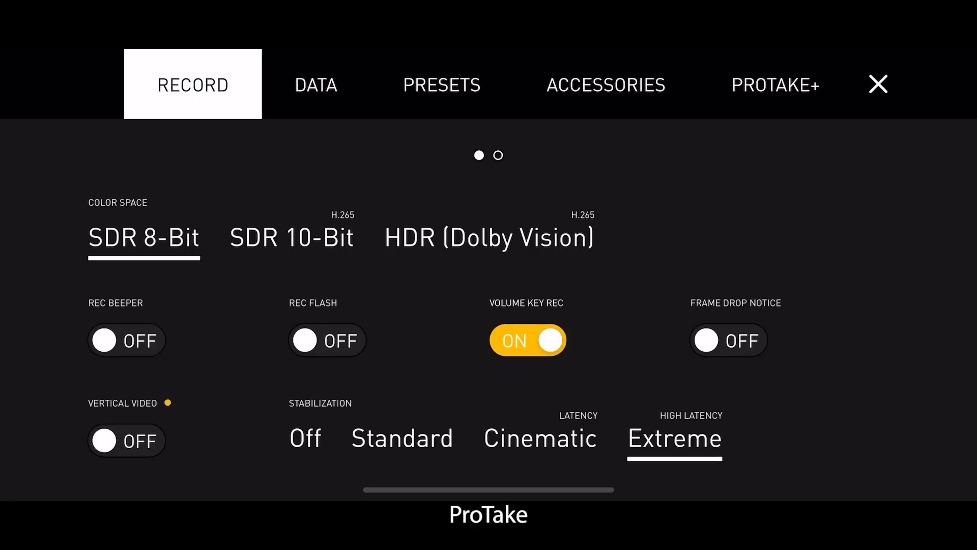
pyautogui.click(402, 437)
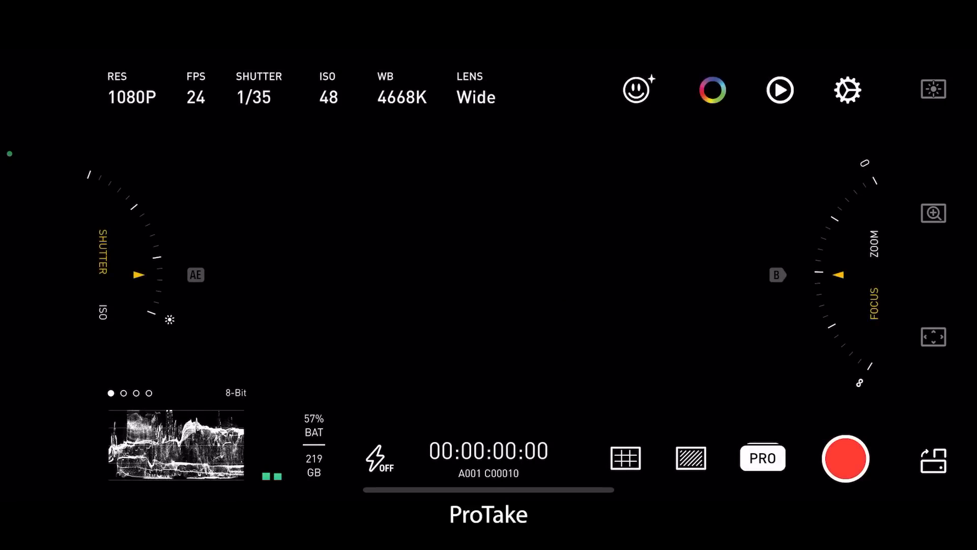
pyautogui.click(637, 89)
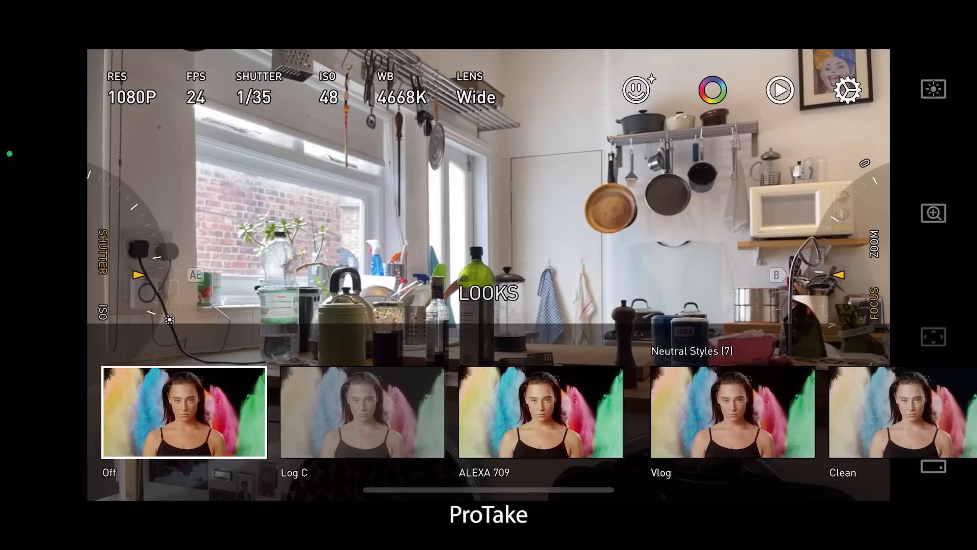
# Preview the Log C look, revert to no look, then open the Beauty retouching panel
pyautogui.click(362, 411)
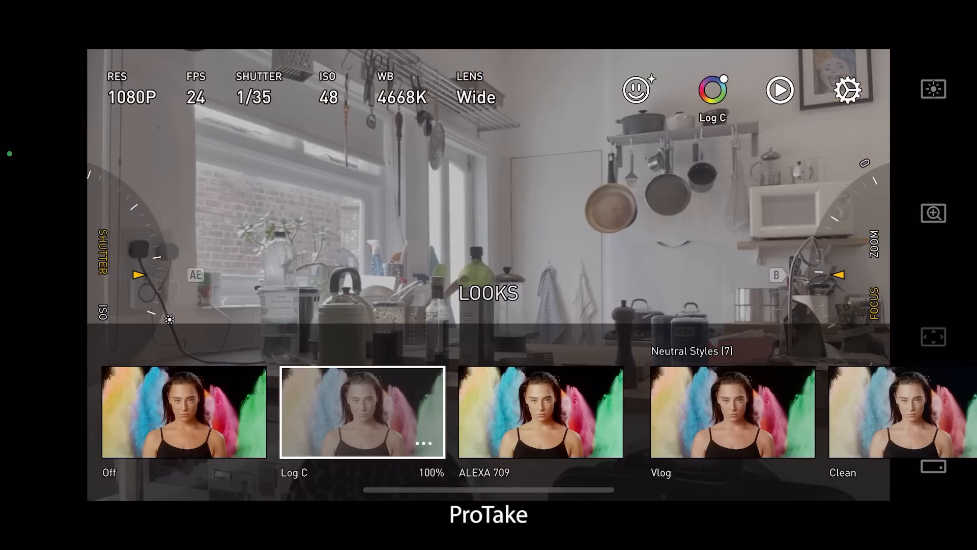
pyautogui.click(183, 412)
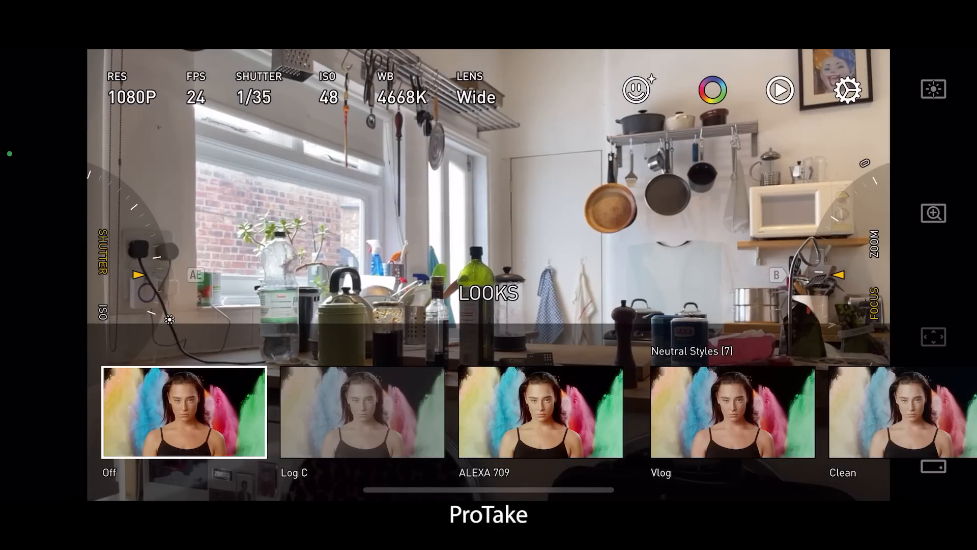
pyautogui.click(636, 90)
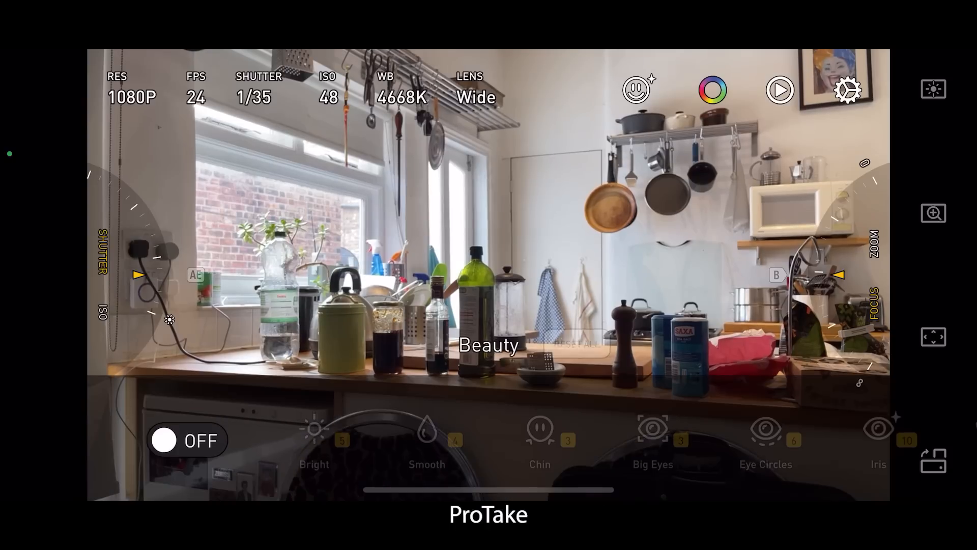
pyautogui.click(187, 440)
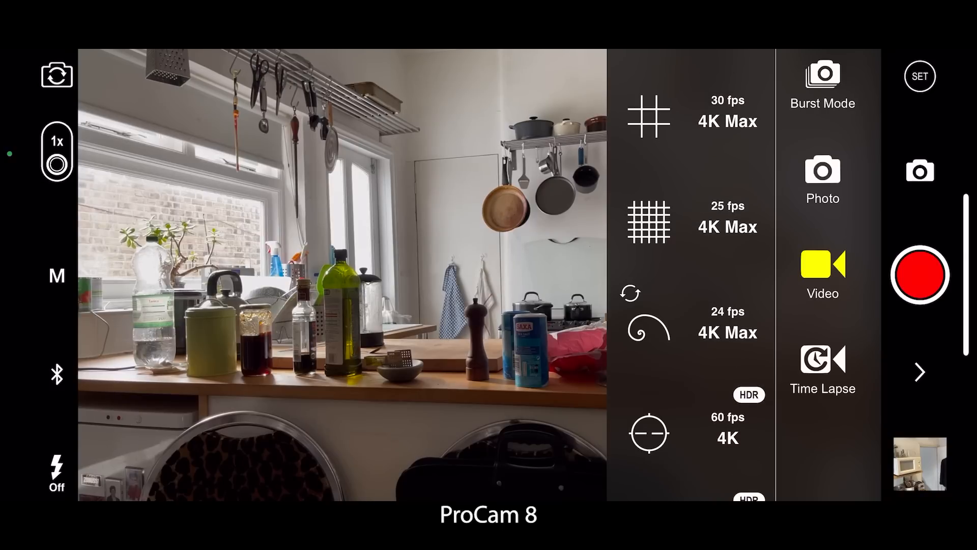
# Choose 4K Max at 24 fps for ProCam 8 video recording
pyautogui.click(727, 322)
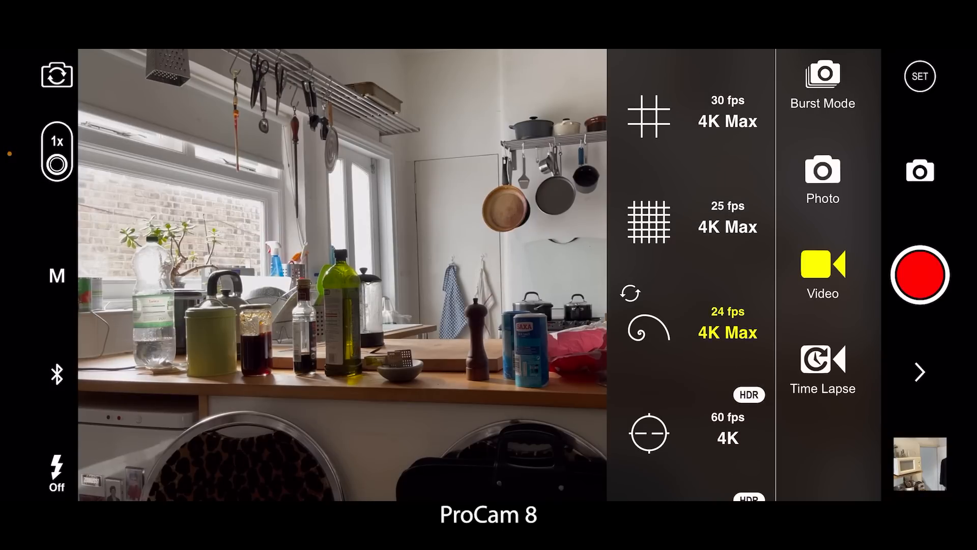
pyautogui.click(465, 311)
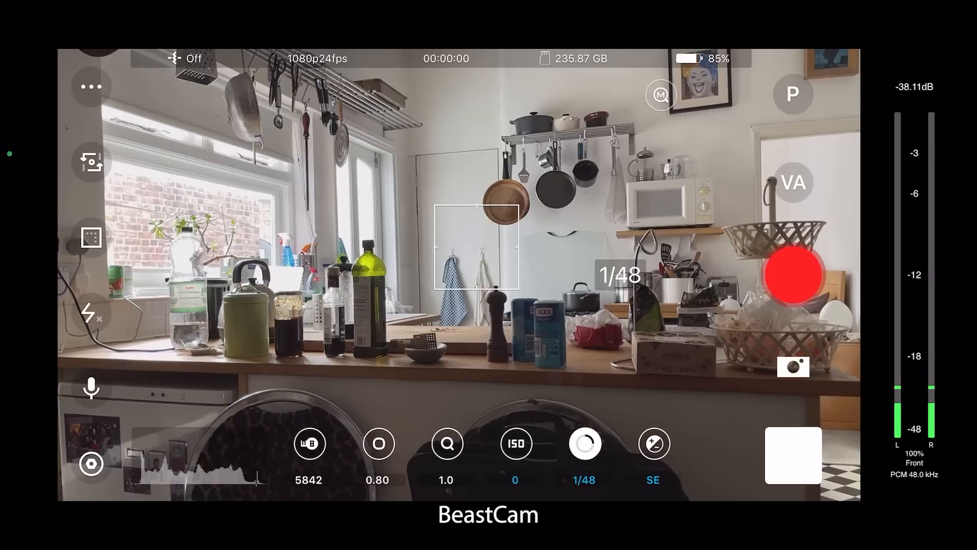
# Open BeastCam's shutter speed list to move from 1/48 to 1/100
pyautogui.click(585, 444)
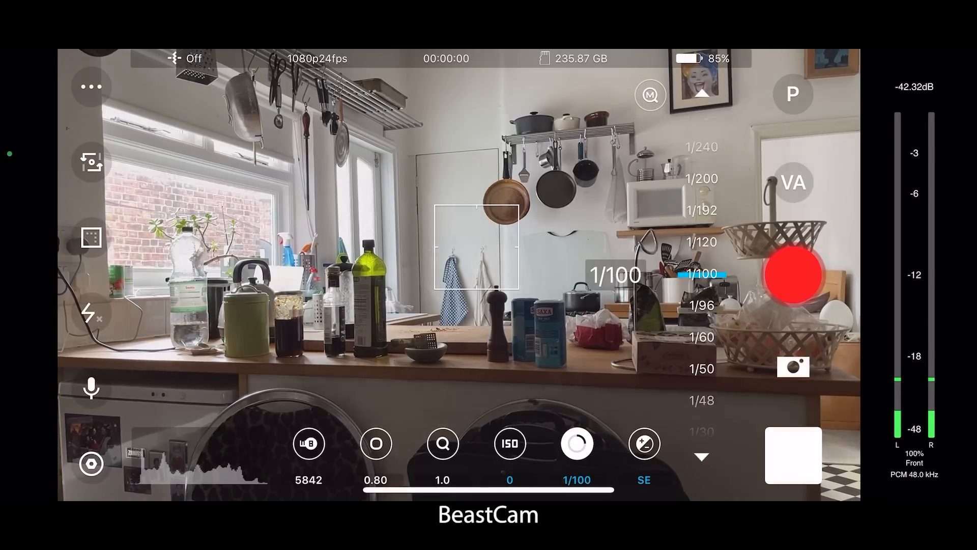